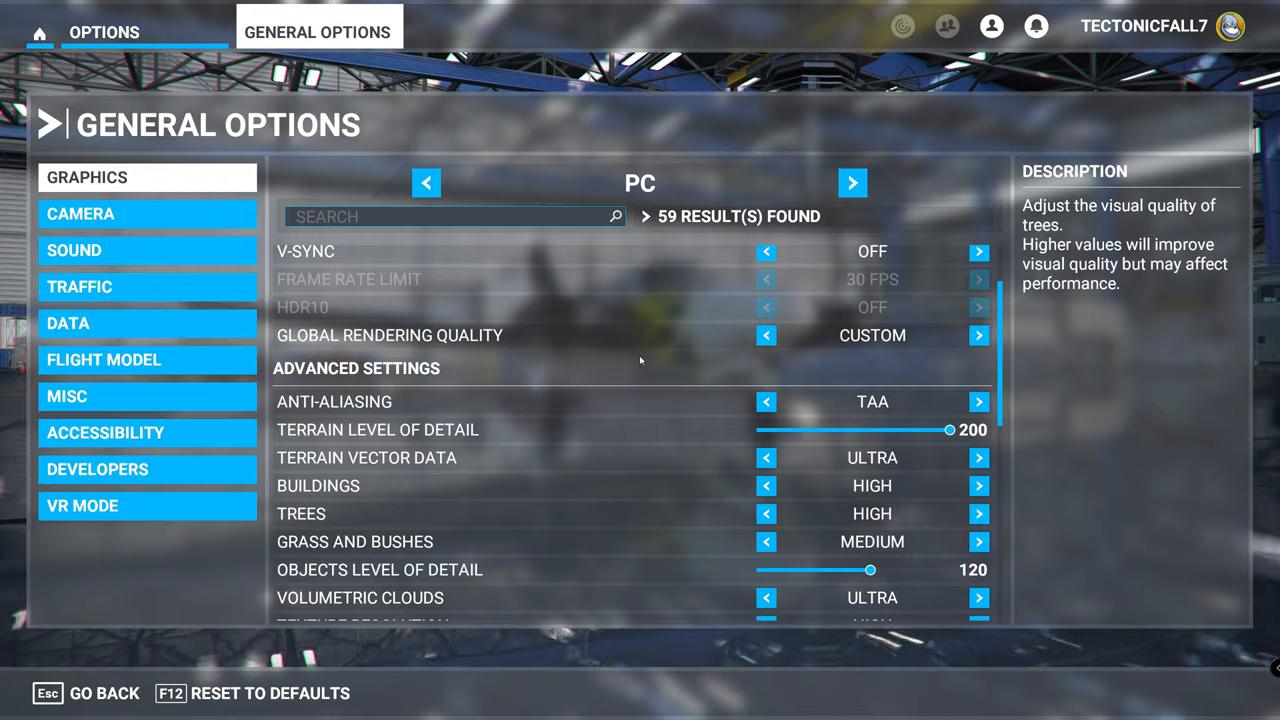
mouse_move(916, 336)
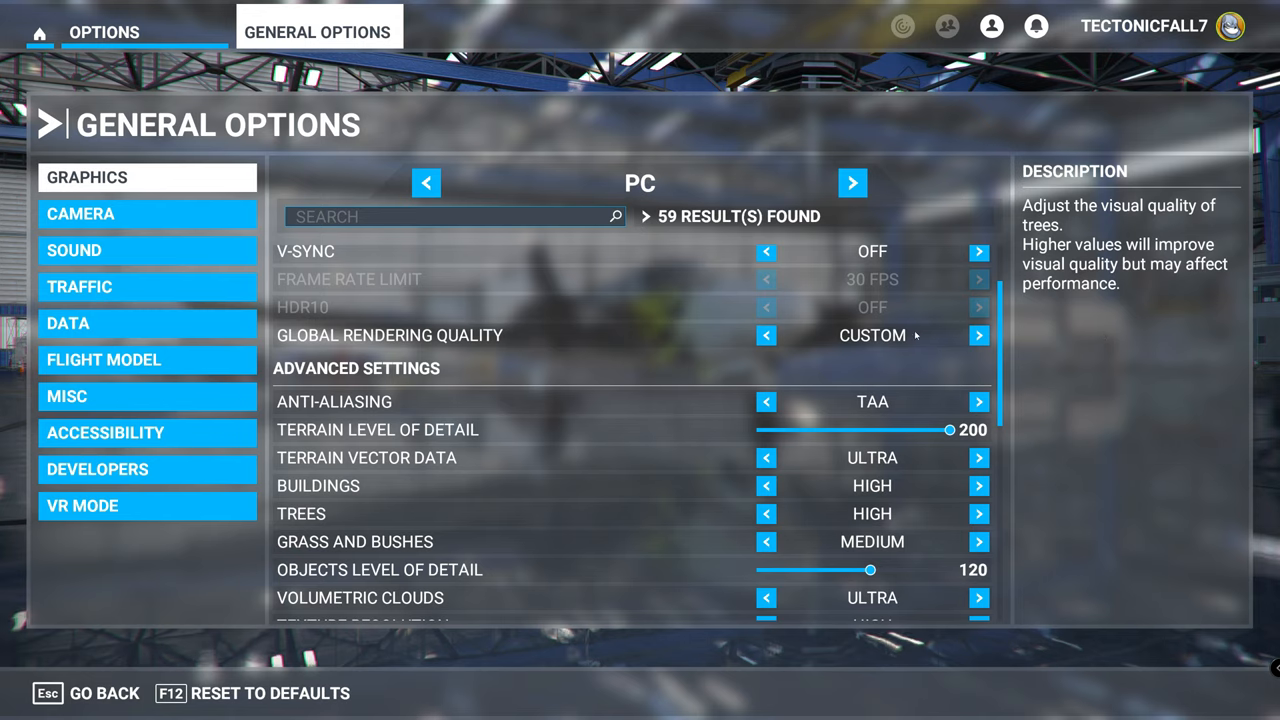
mouse_move(652, 432)
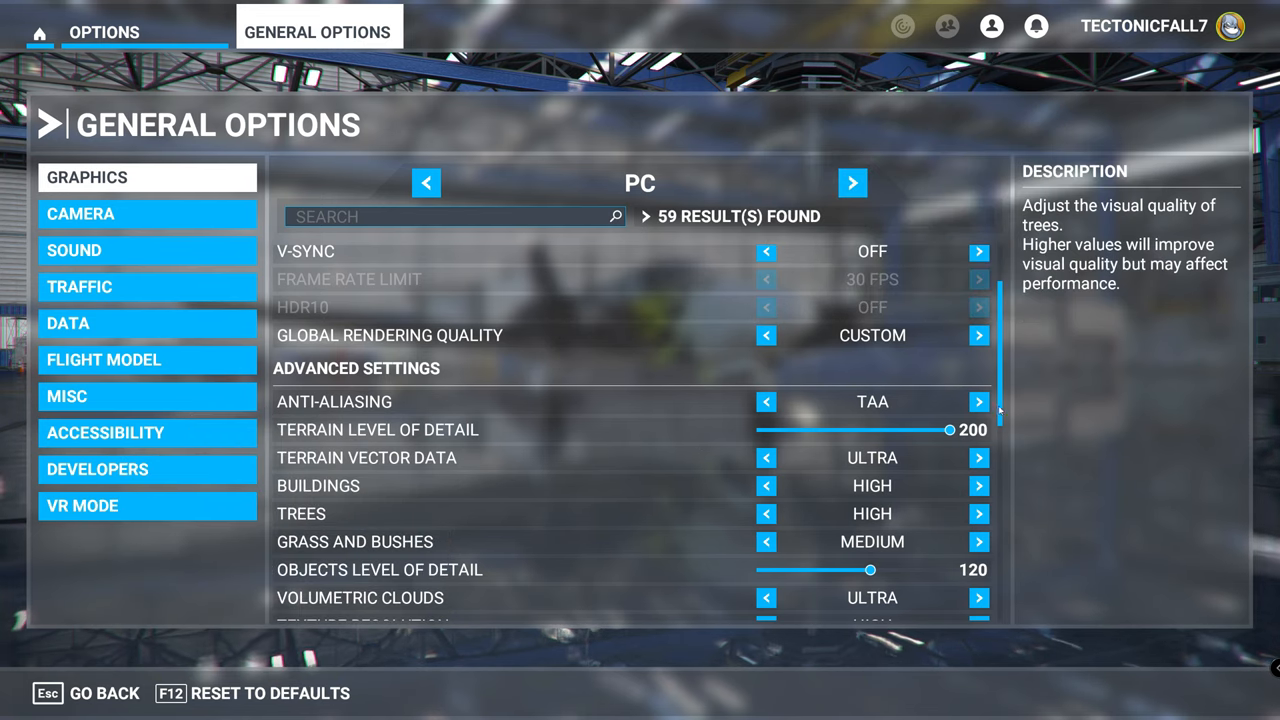
Open UserCfg.opt from the LocalCache folder with Notepad++ via its right-click menu.
scroll("down", 3)
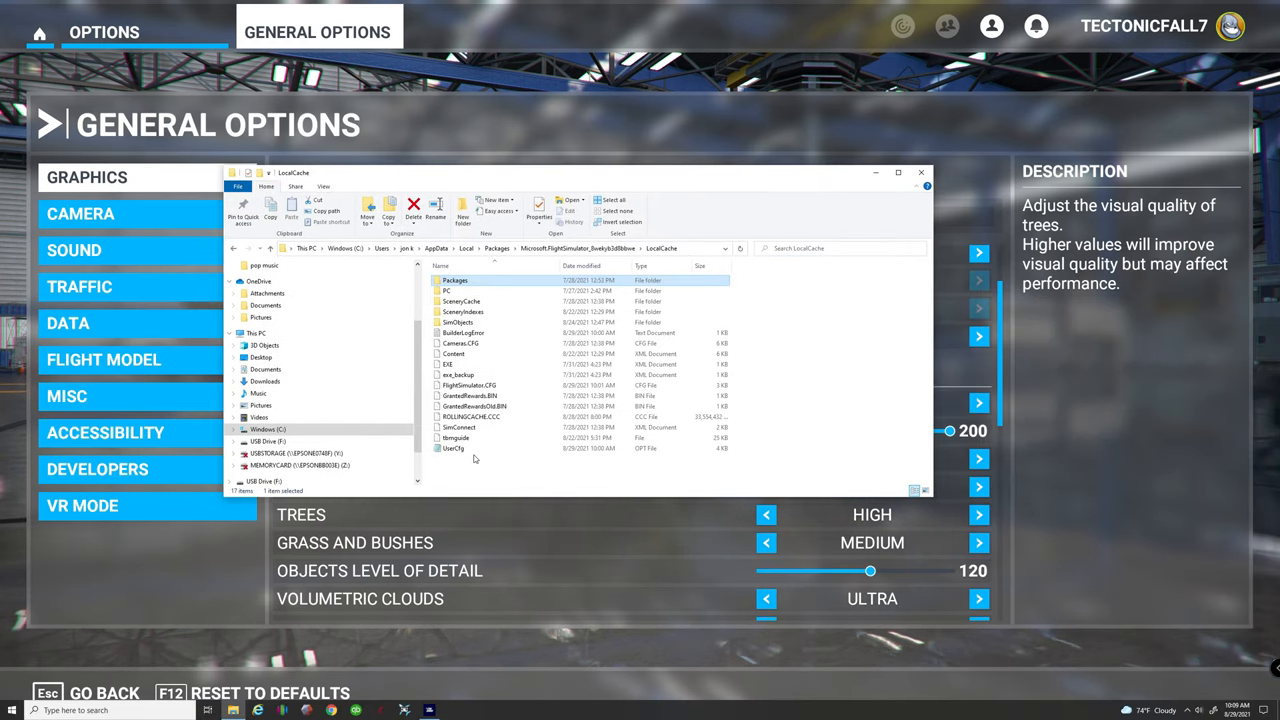
right_click(452, 448)
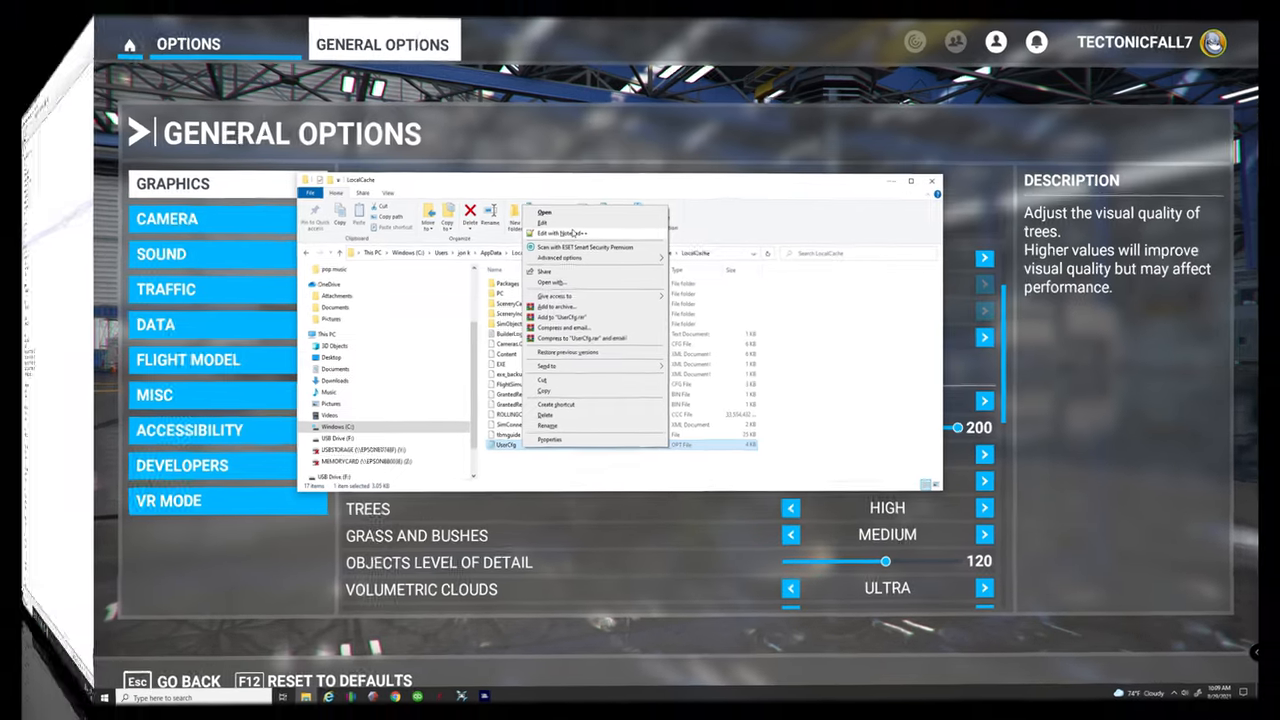
left_click(562, 232)
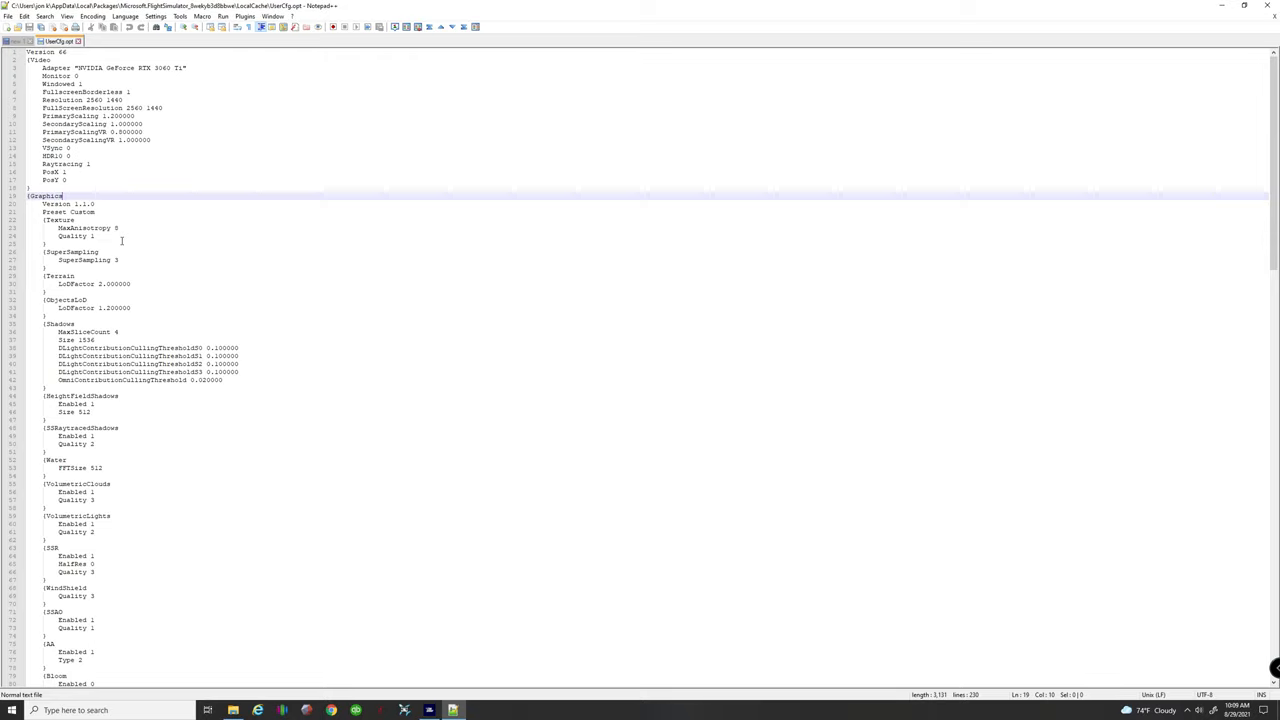
Locate the Graphics section's Terrain LoDFactor 2.000000 and ObjectsLoD LoDFactor 1.200000 lines and place the cursor there.
scroll("down", 3)
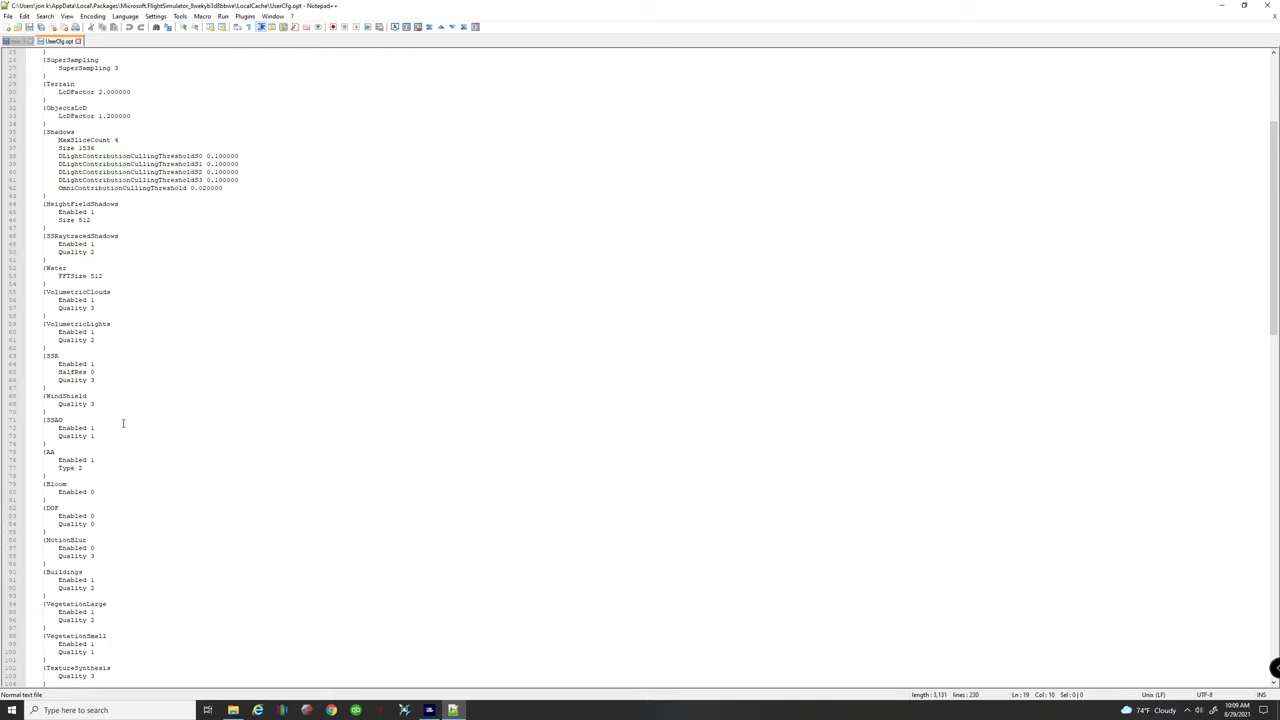
scroll("down", 3)
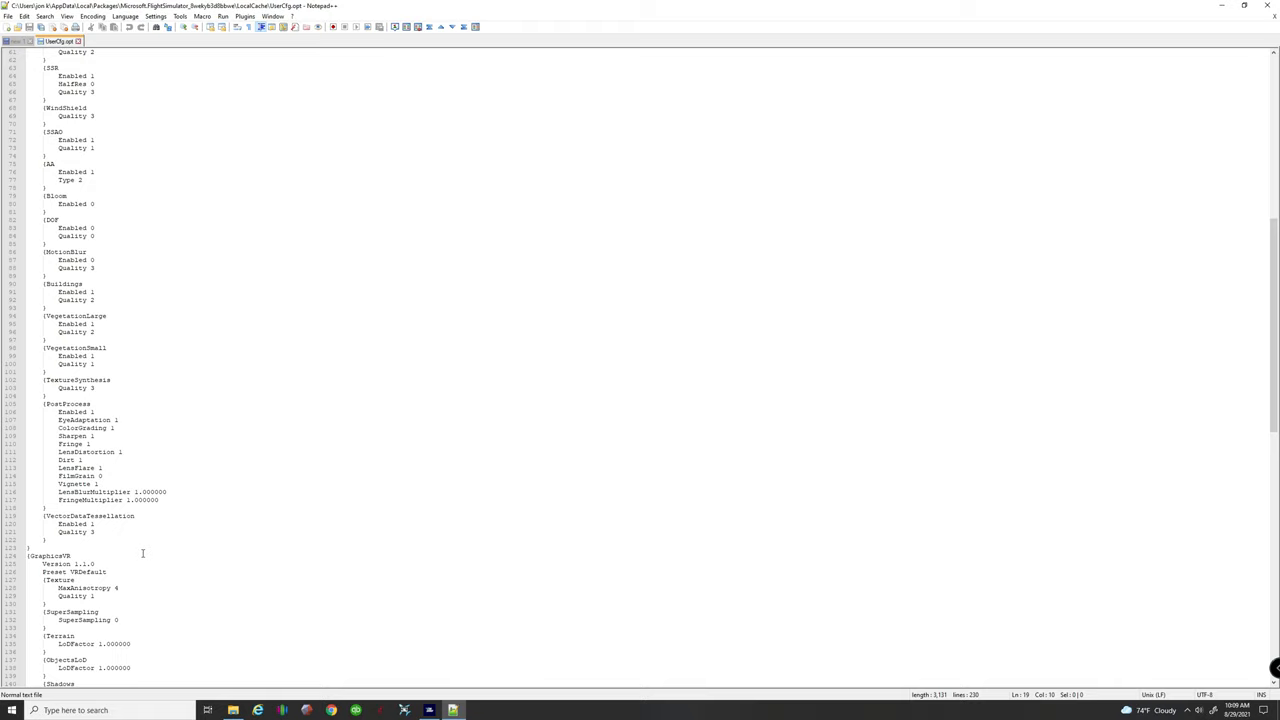
scroll("up", 3)
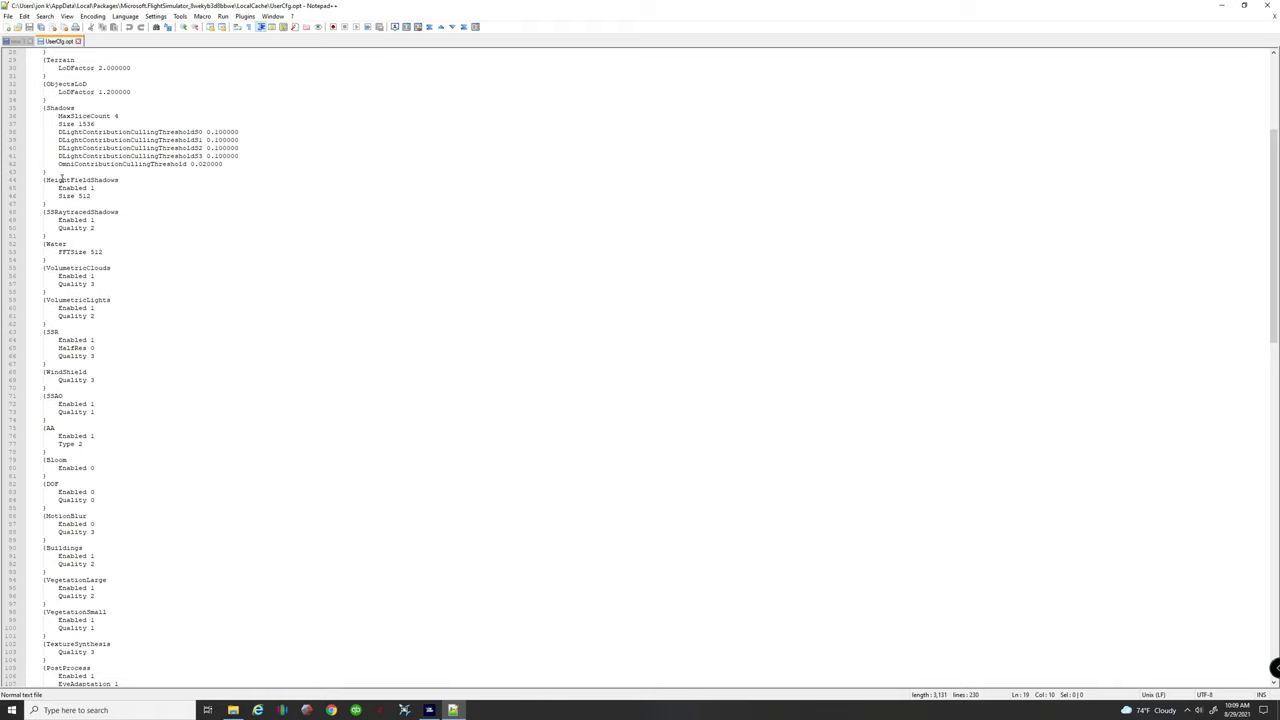
scroll("up", 3)
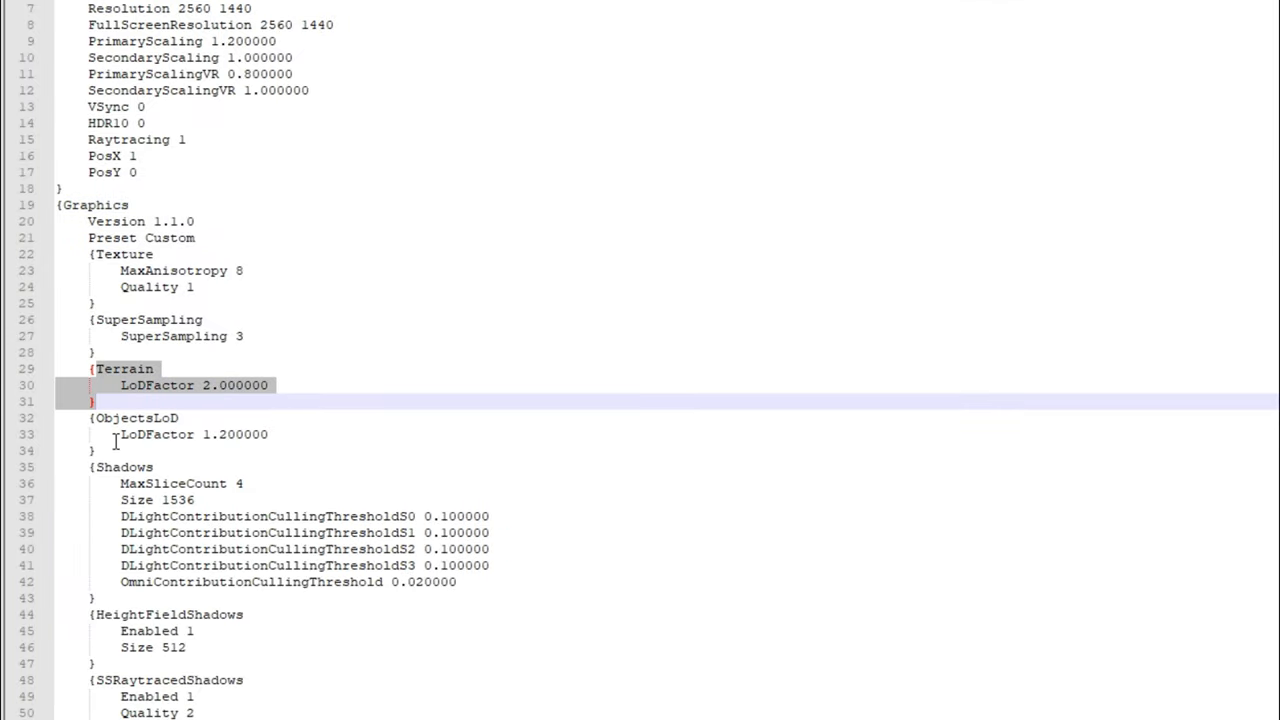
left_click(272, 384)
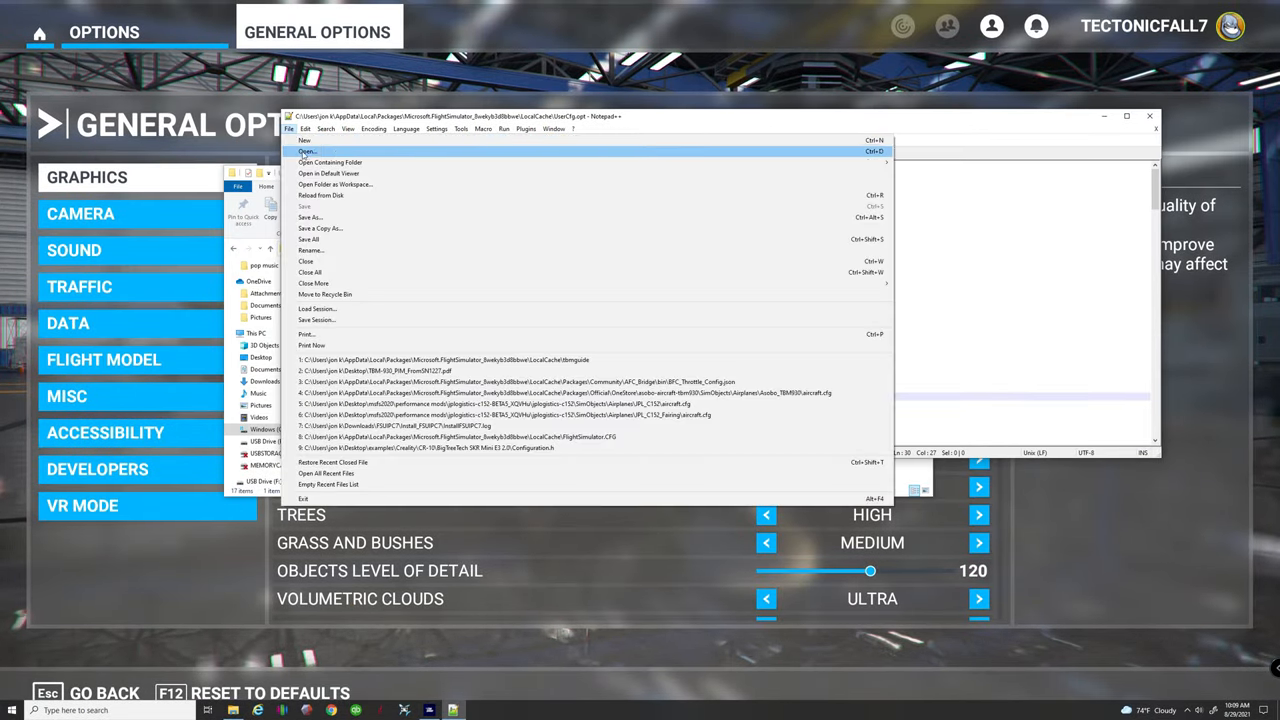
mouse_move(964, 182)
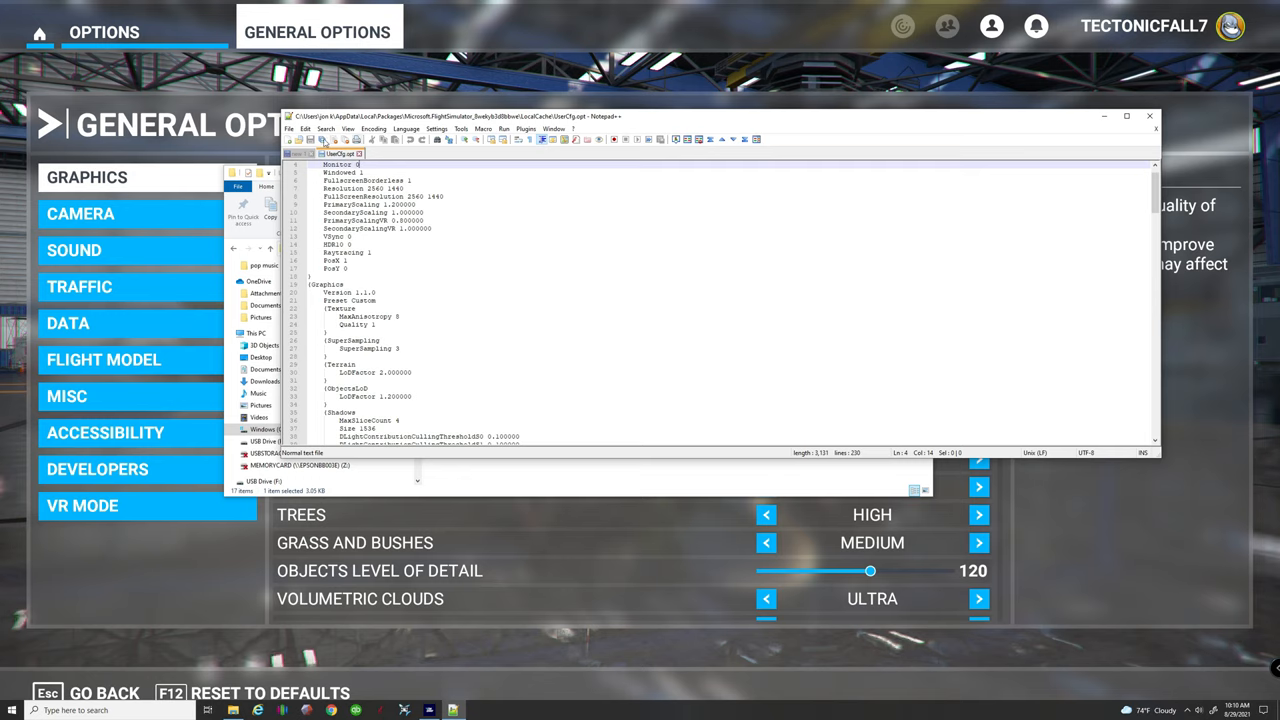
mouse_move(1008, 248)
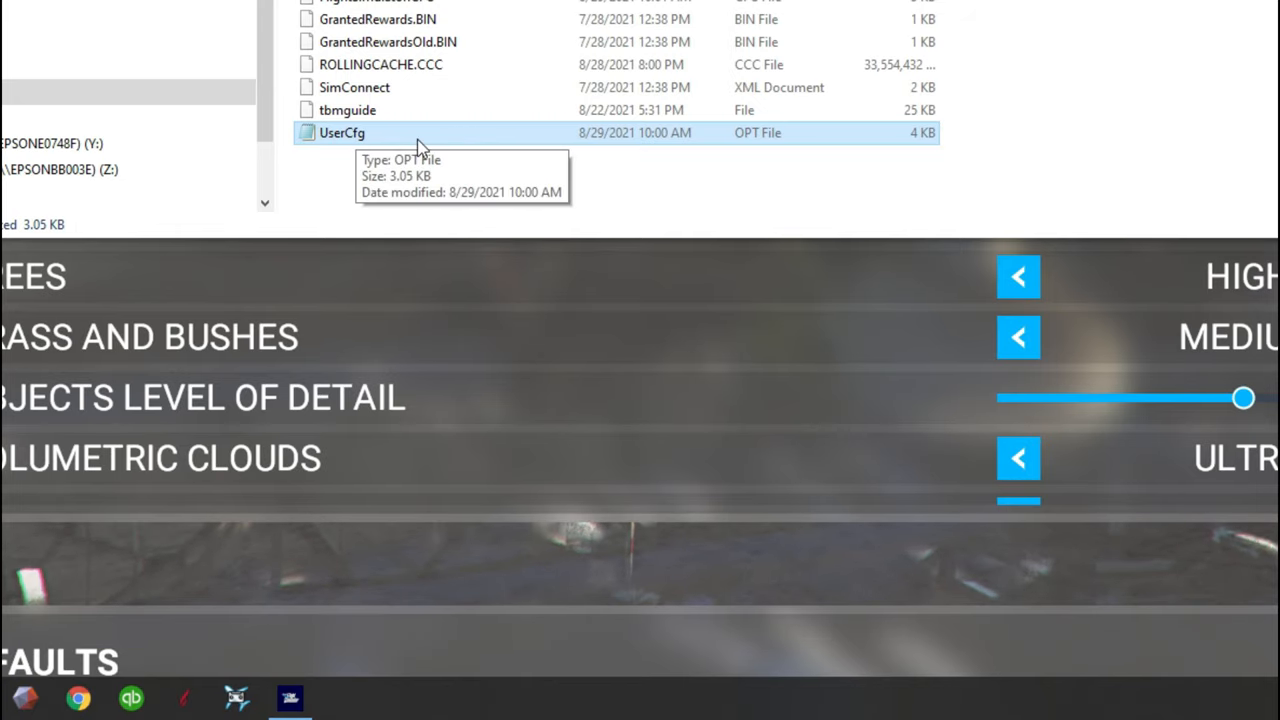
Set UserCfg.opt to Read-only in its File Explorer Properties and confirm with OK.
right_click(342, 132)
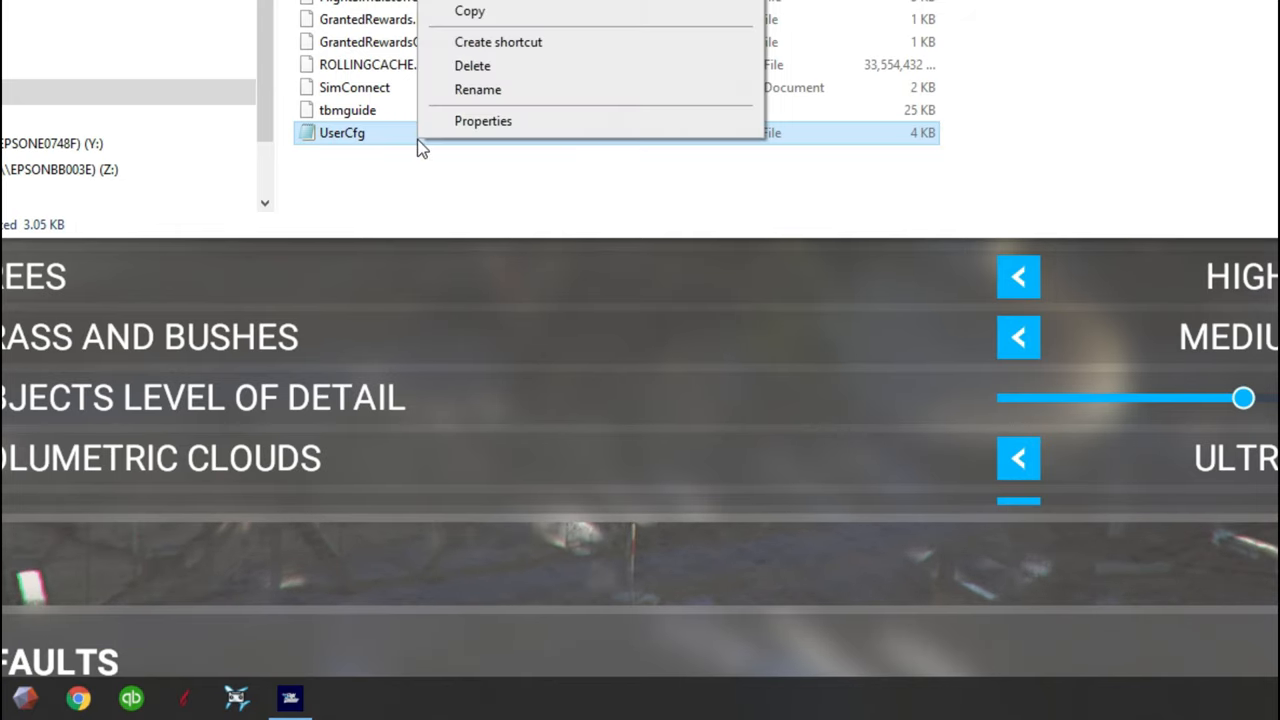
left_click(484, 120)
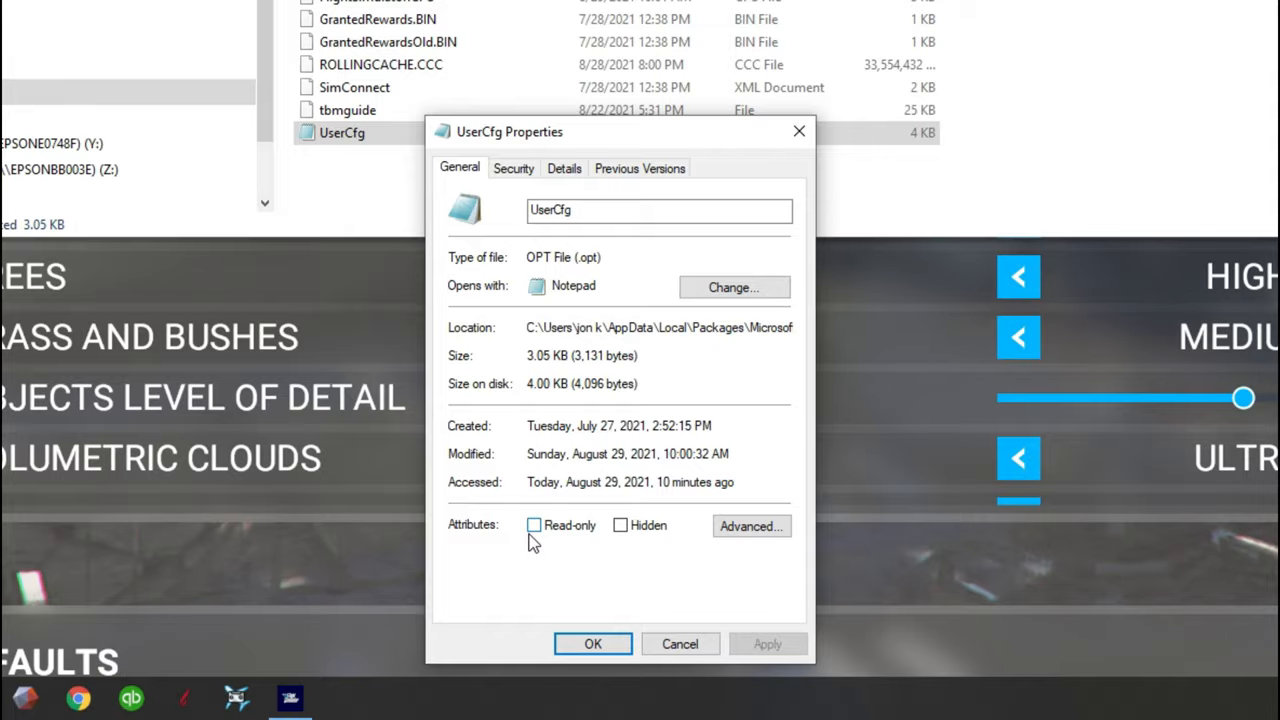
left_click(534, 524)
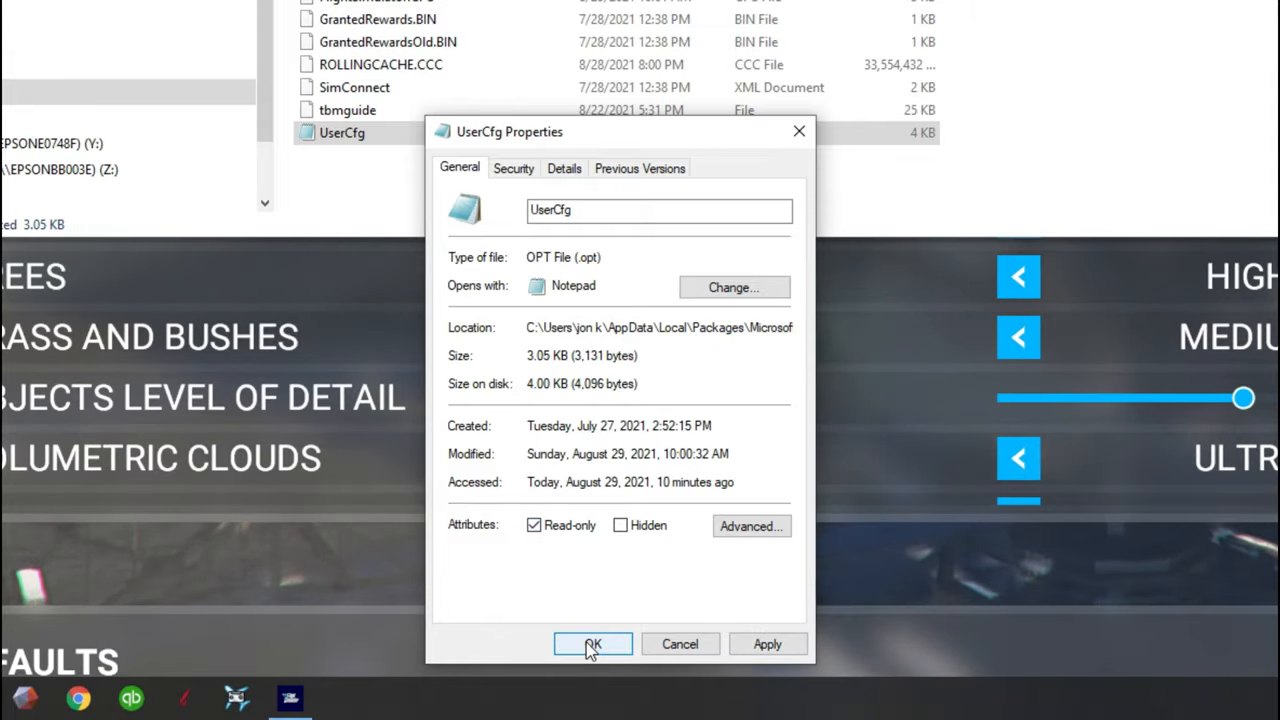
left_click(592, 644)
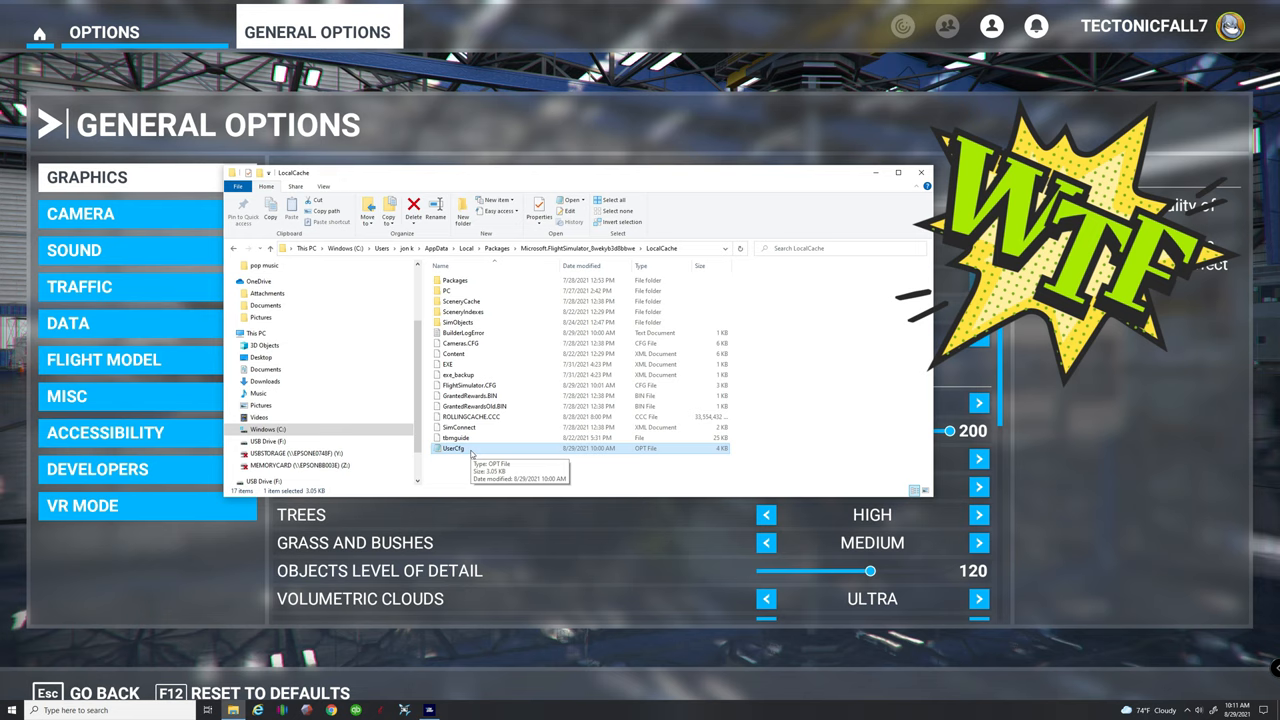
mouse_move(458, 452)
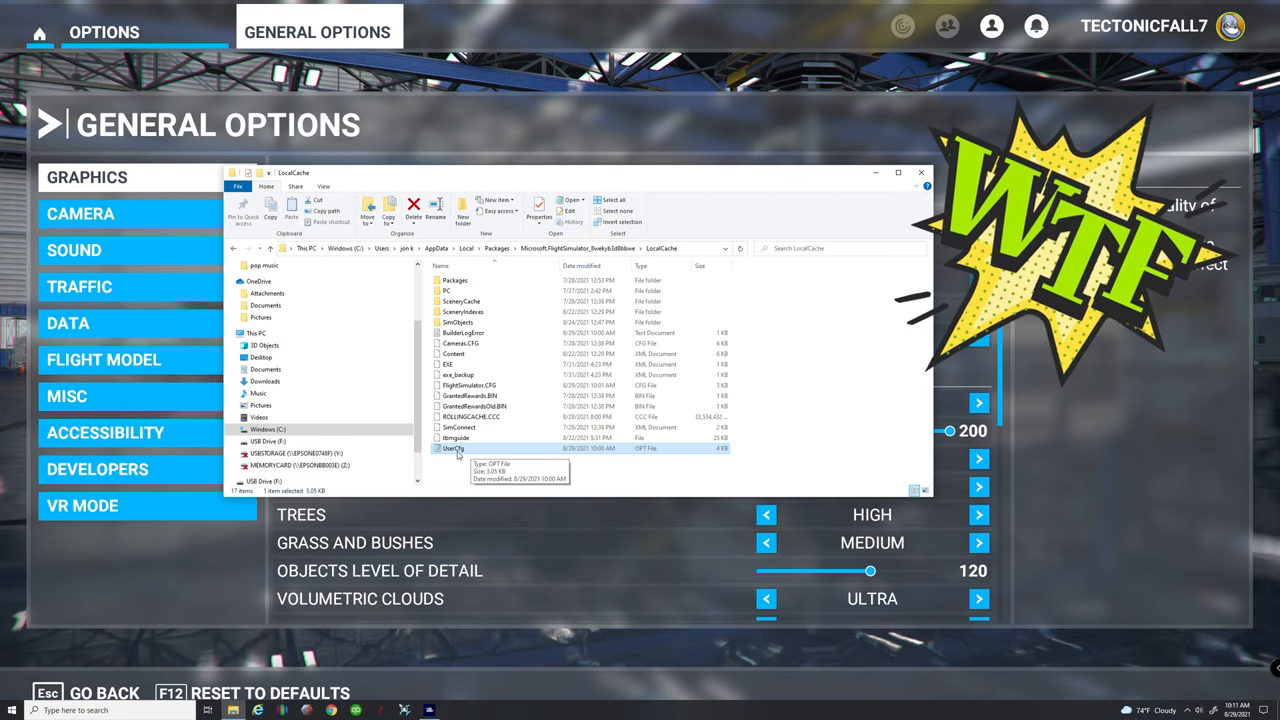
Move the File Explorer window aside to reveal the Graphics options showing terrain detail 200.
left_click_drag(550, 172, 376, 192)
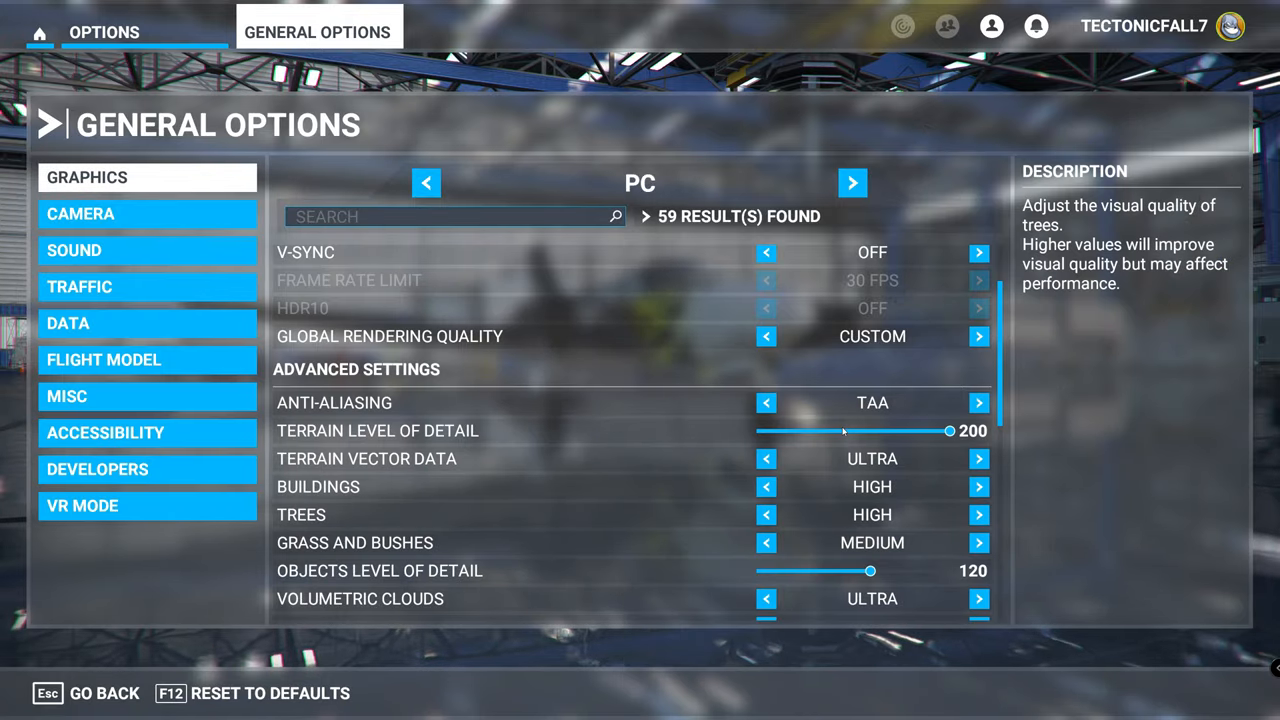
mouse_move(800, 496)
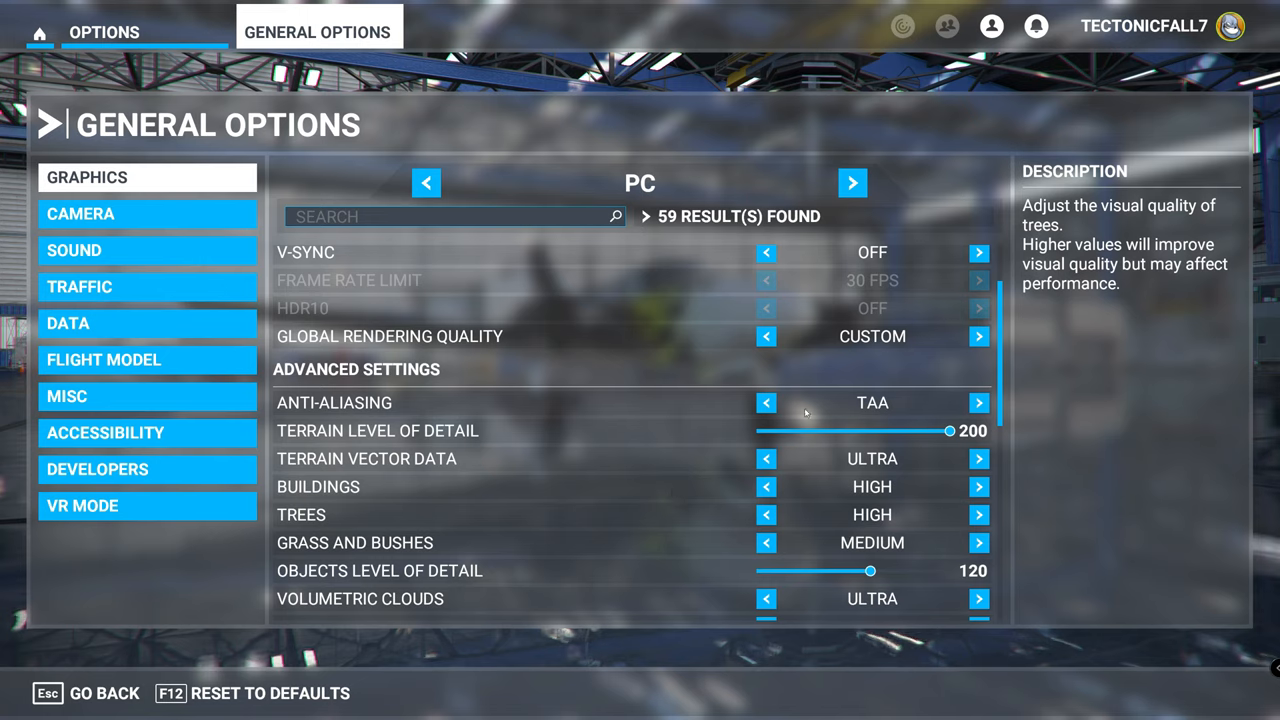
mouse_move(1006, 392)
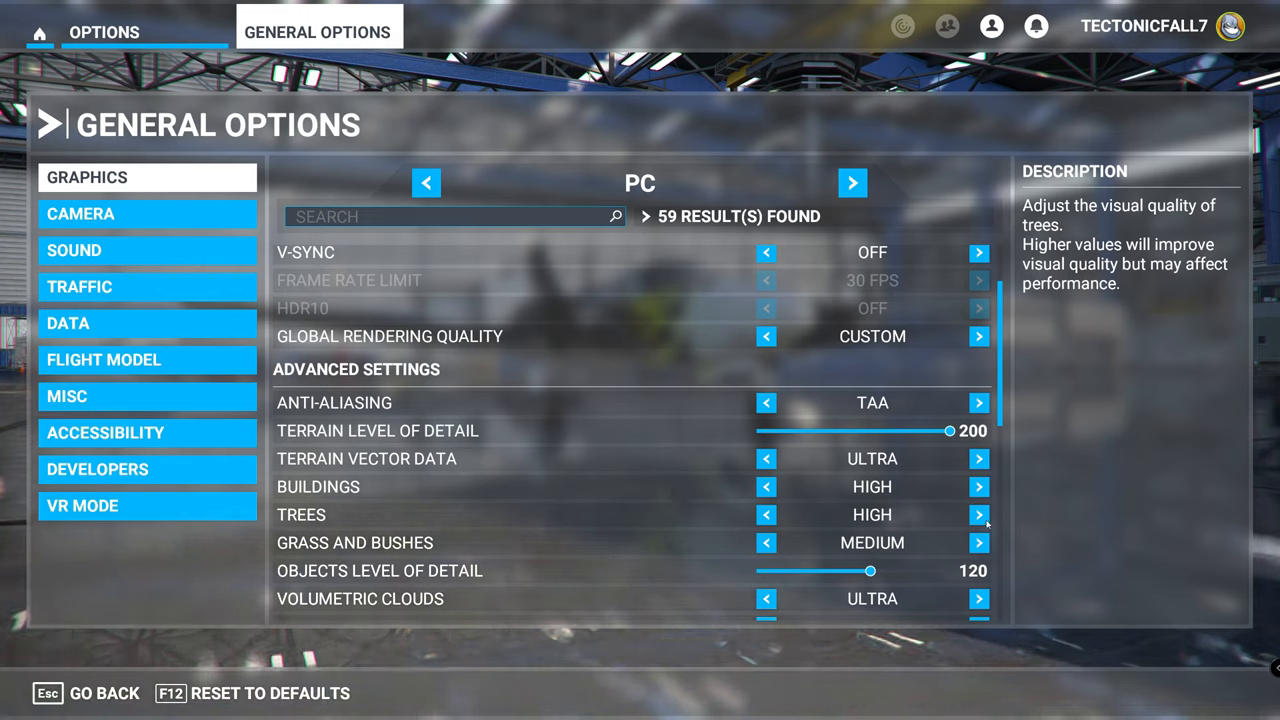
mouse_move(918, 508)
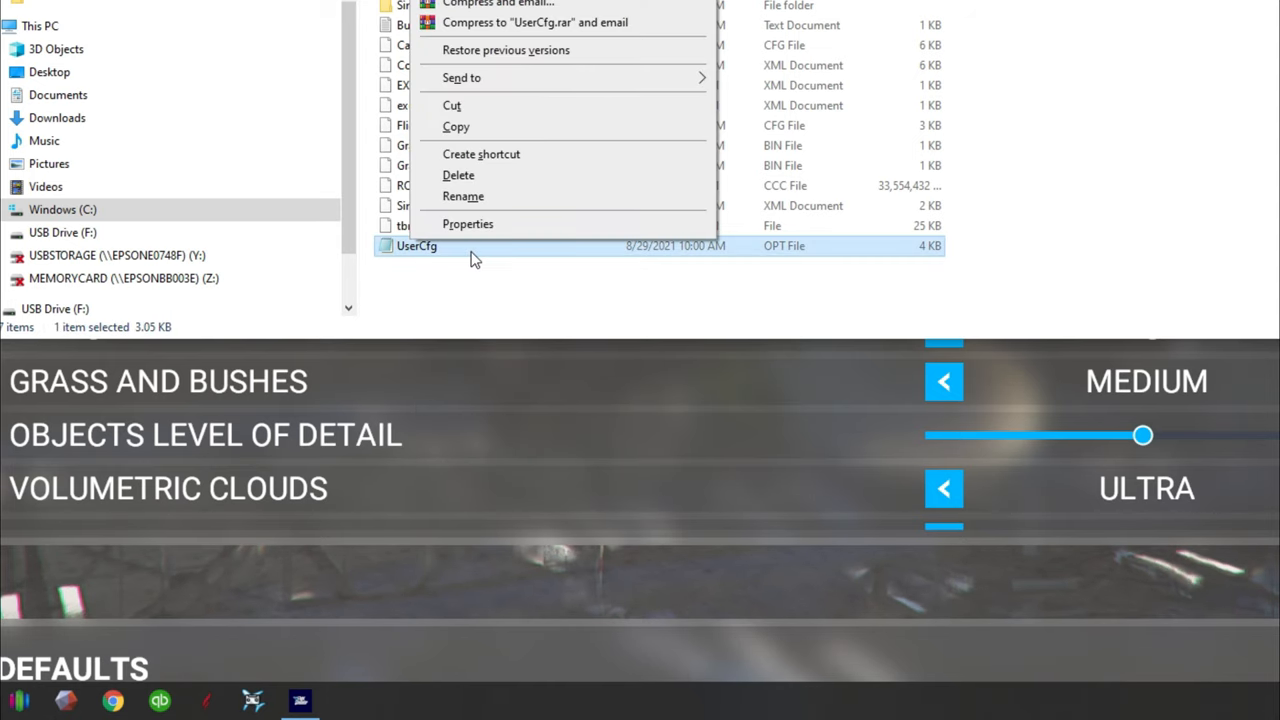
Reopen UserCfg's Properties and tick Read-only again after finding it cleared.
left_click(468, 224)
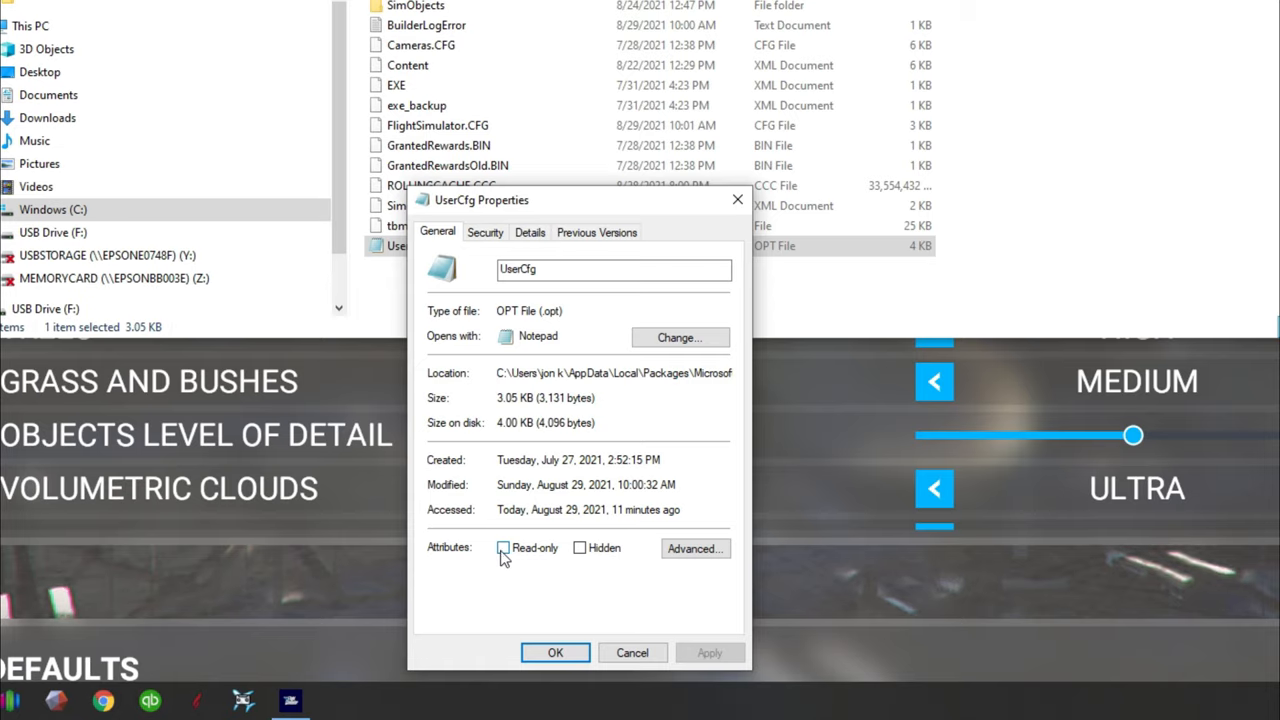
left_click(504, 548)
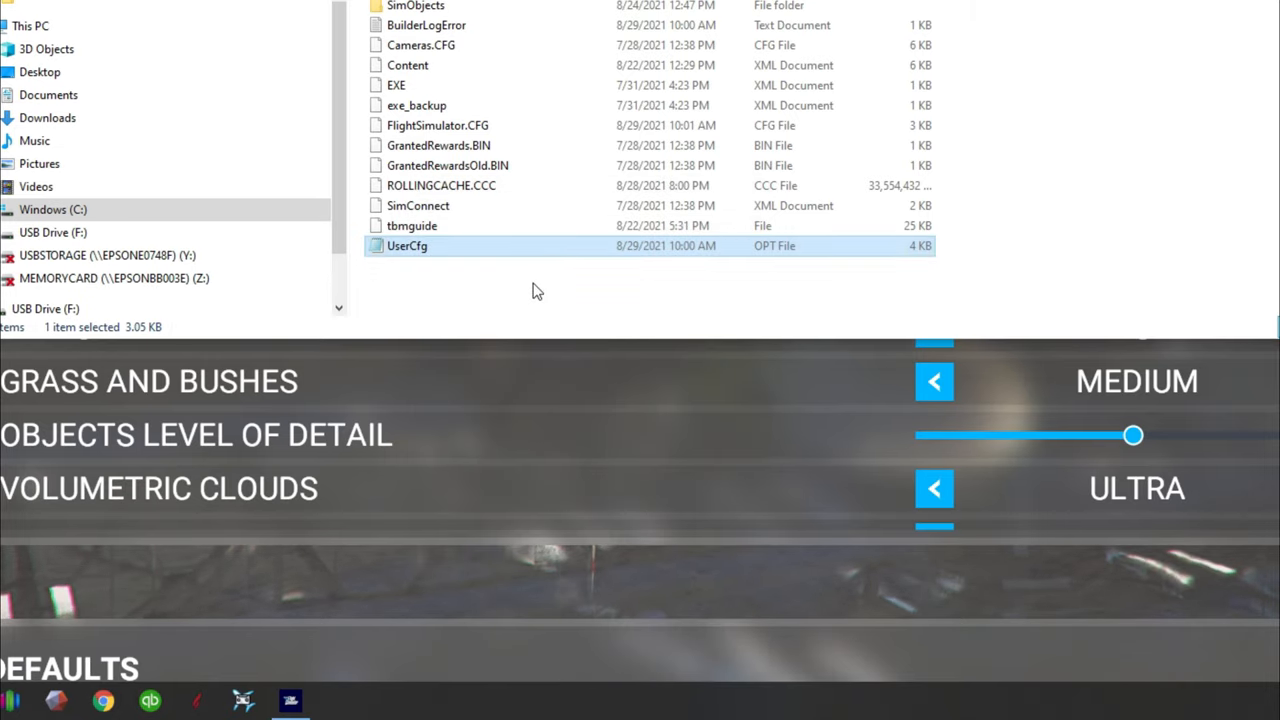
mouse_move(1032, 382)
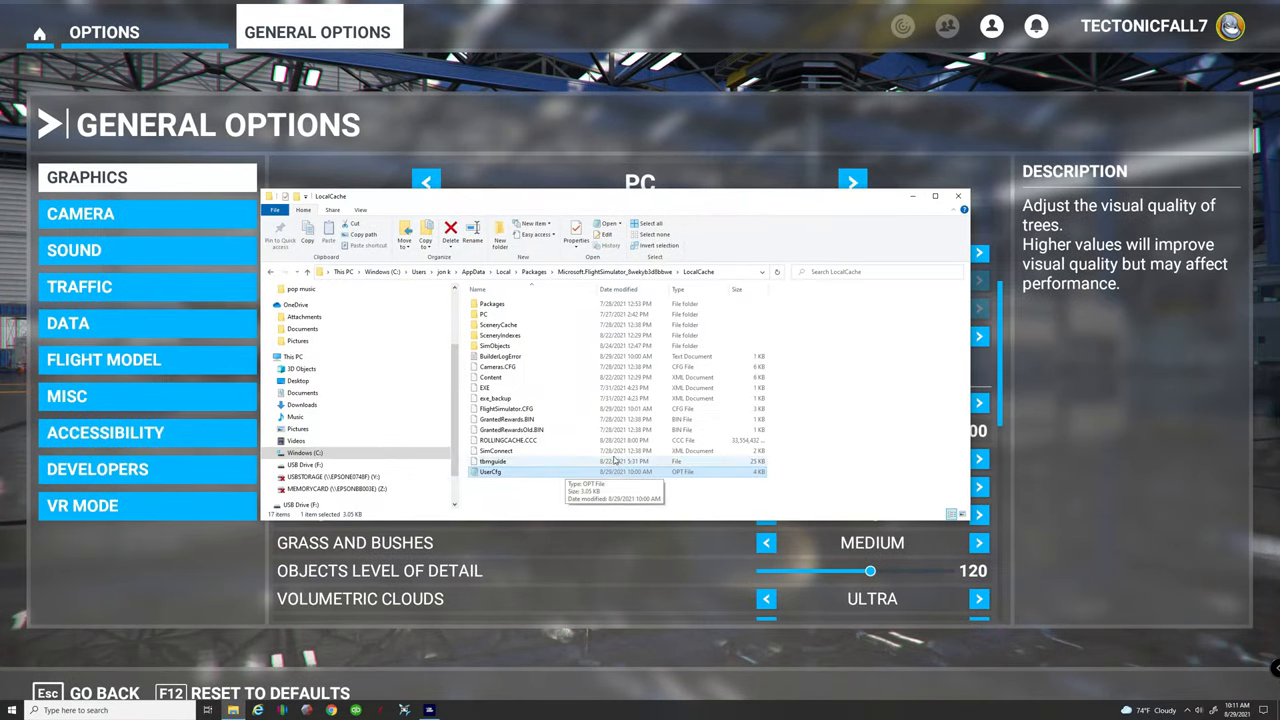
mouse_move(548, 478)
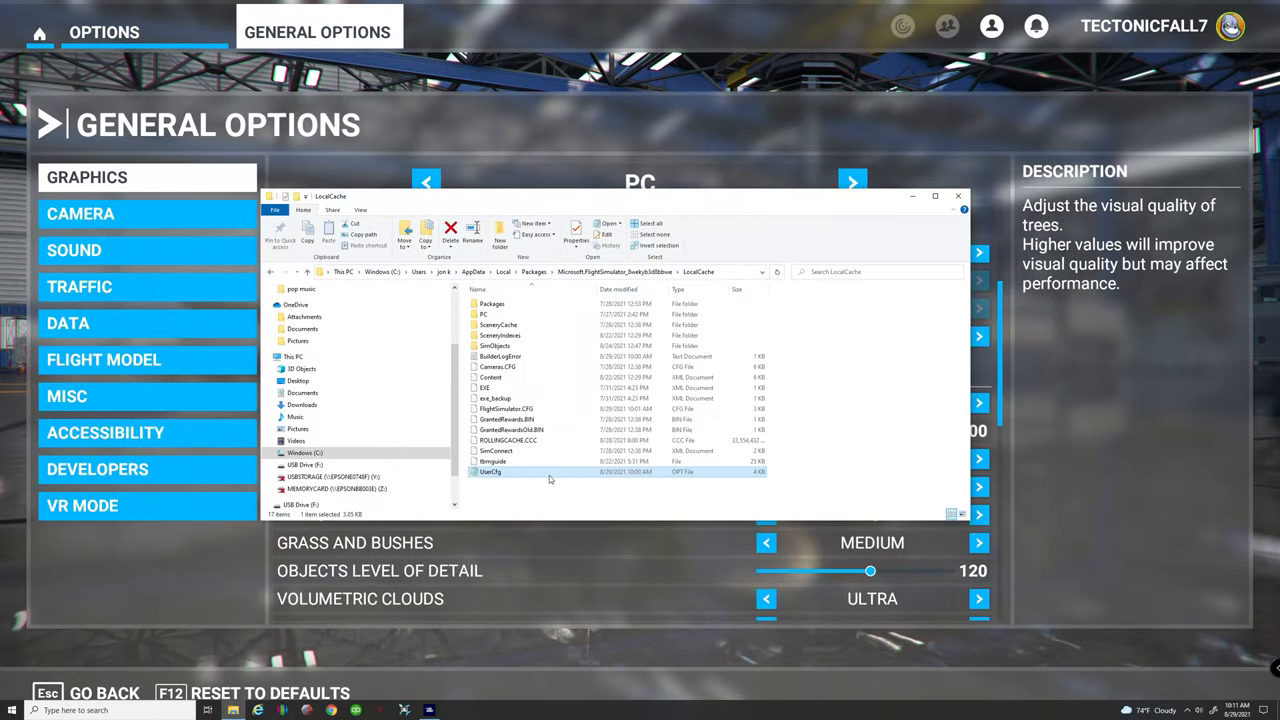
right_click(490, 472)
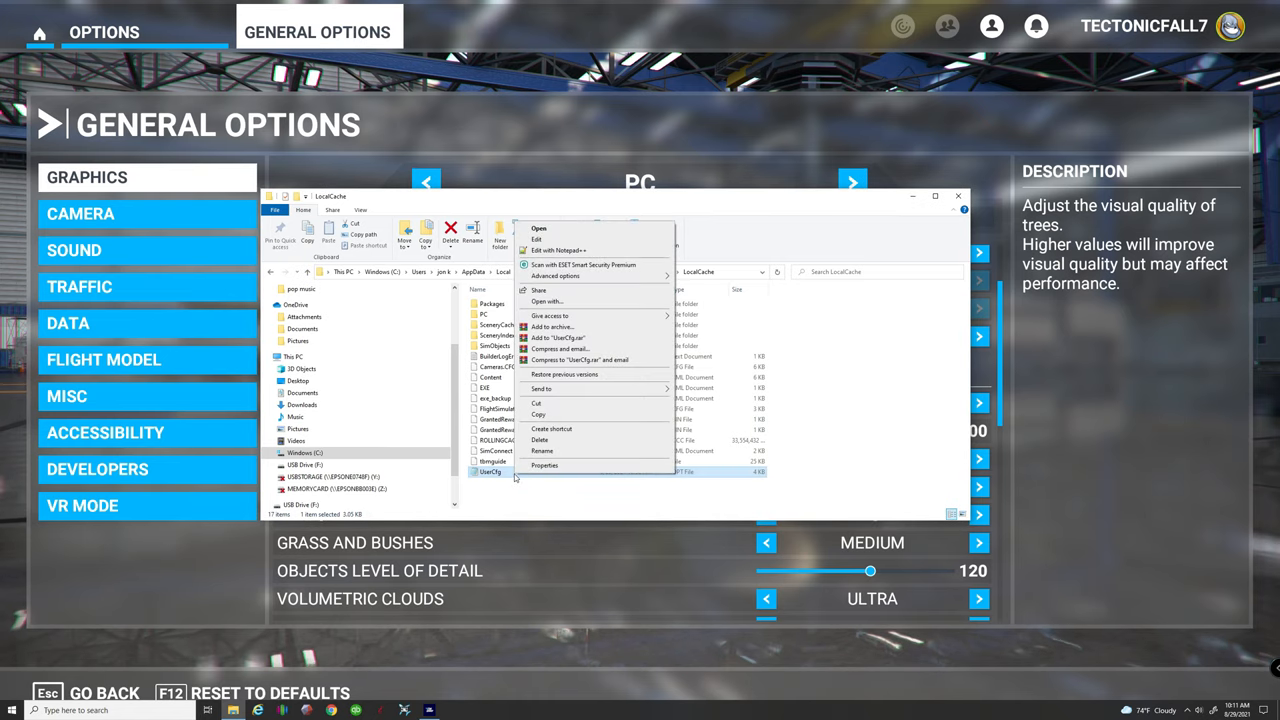
left_click(544, 464)
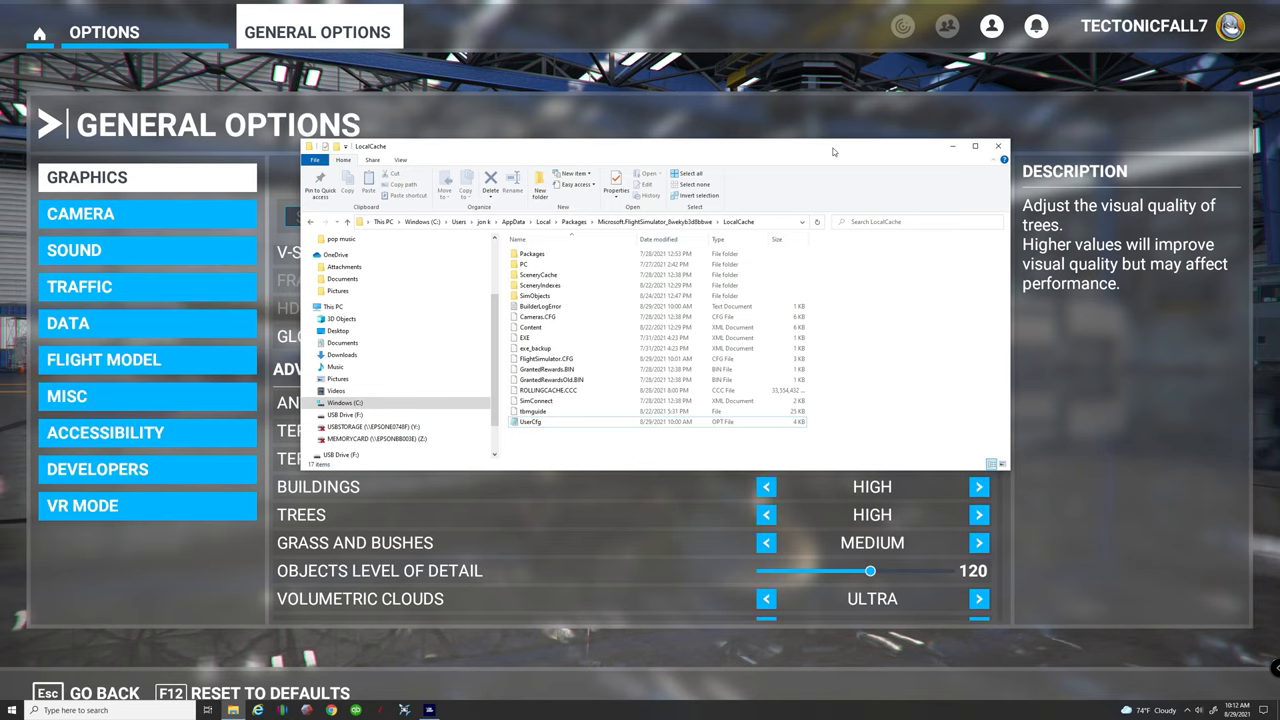
mouse_move(876, 152)
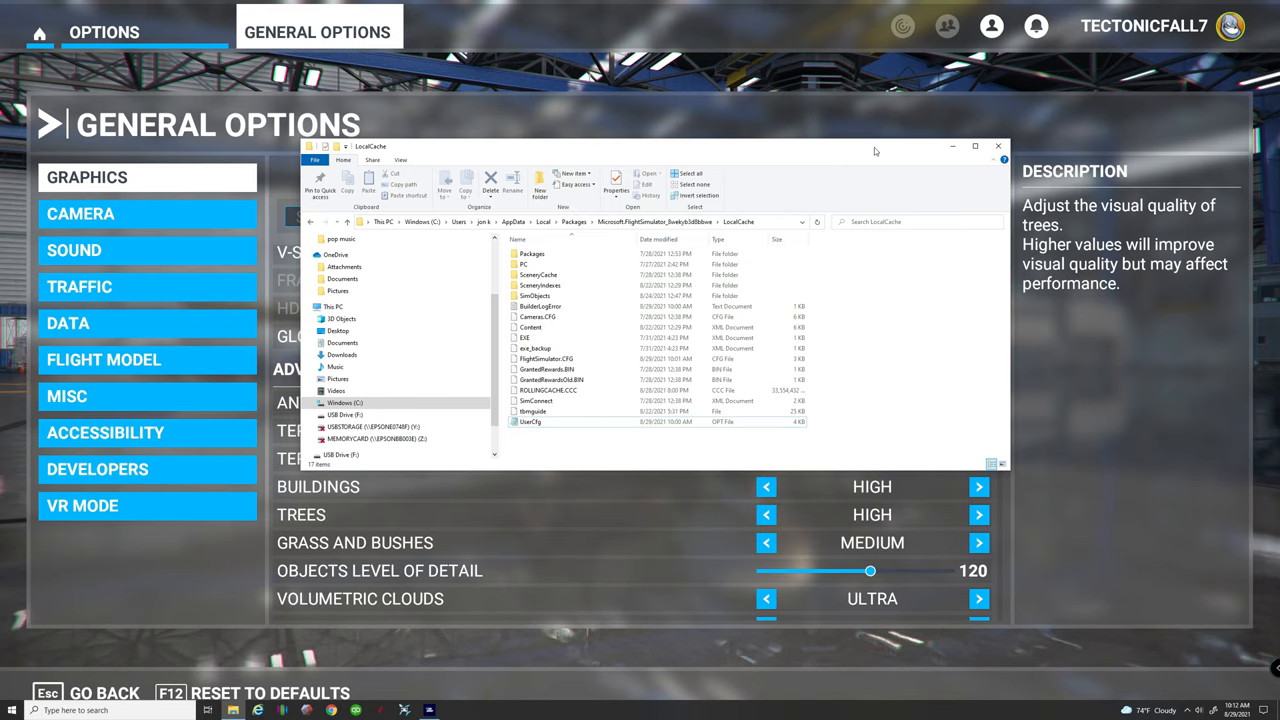